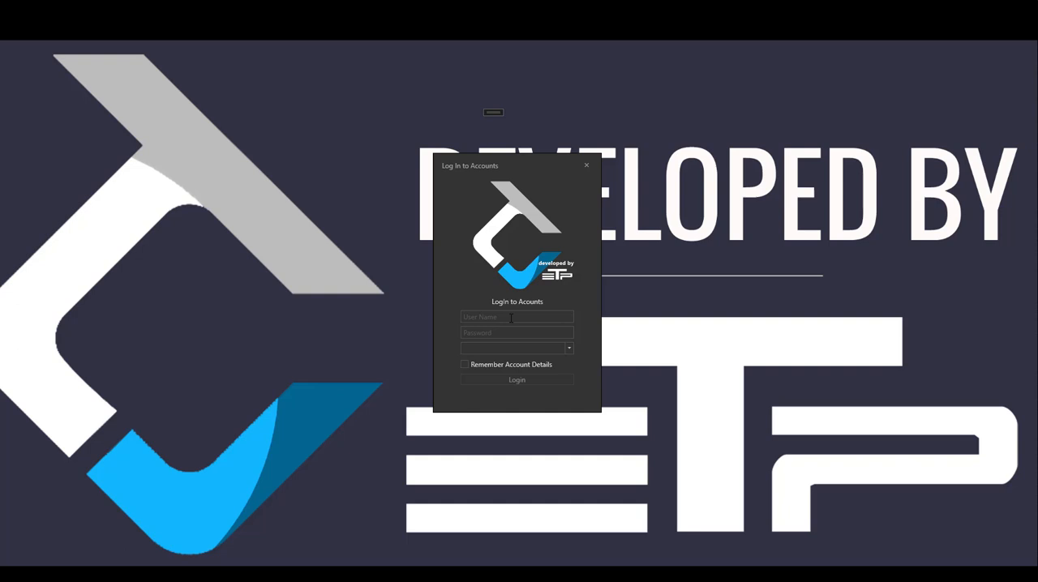
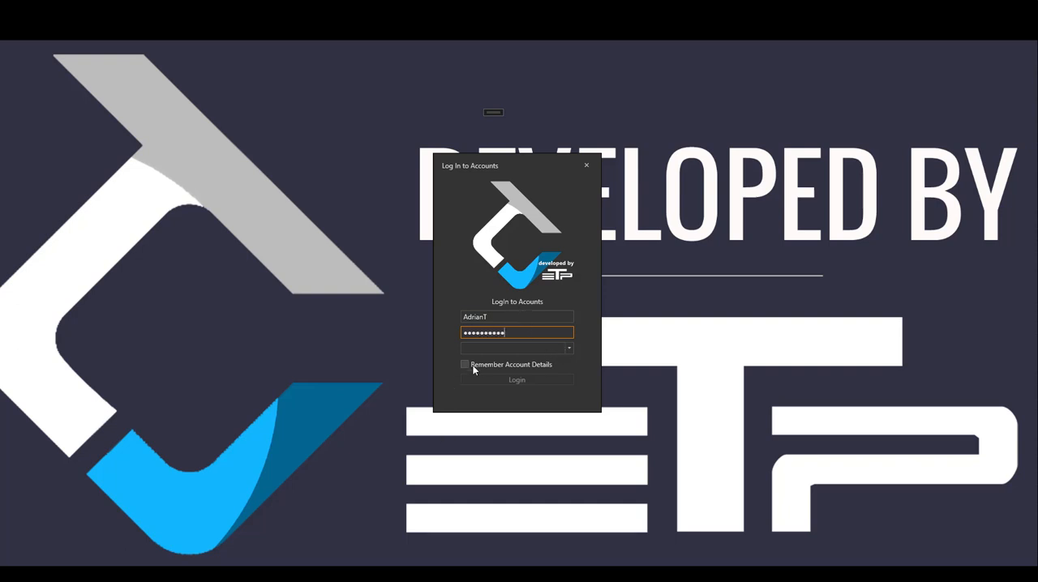
# Step: Log in via Rithmic with the Neurostreet Funding system and Frankfurt gateway
pyautogui.click(515, 347)
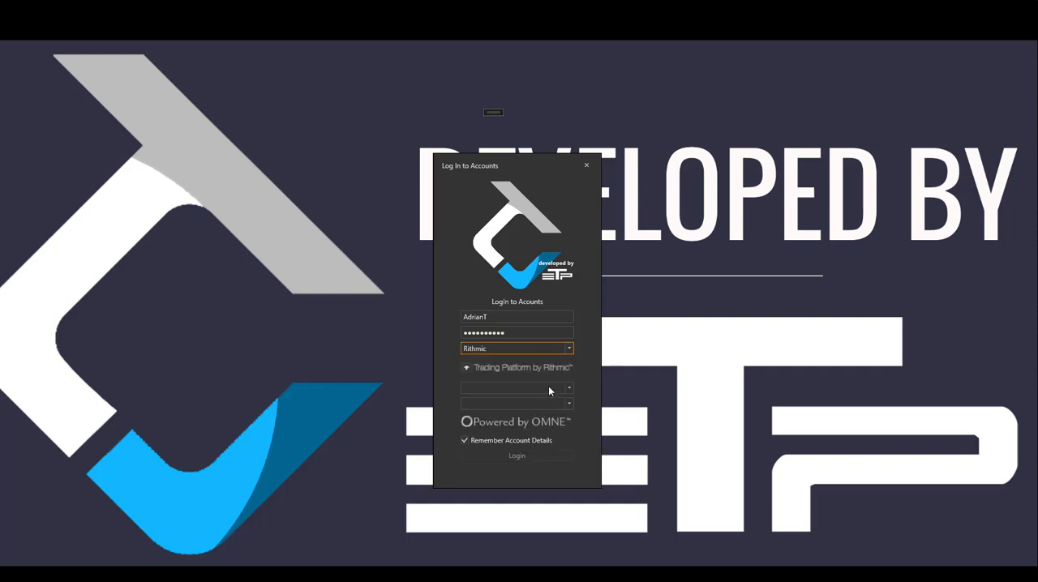
pyautogui.click(517, 387)
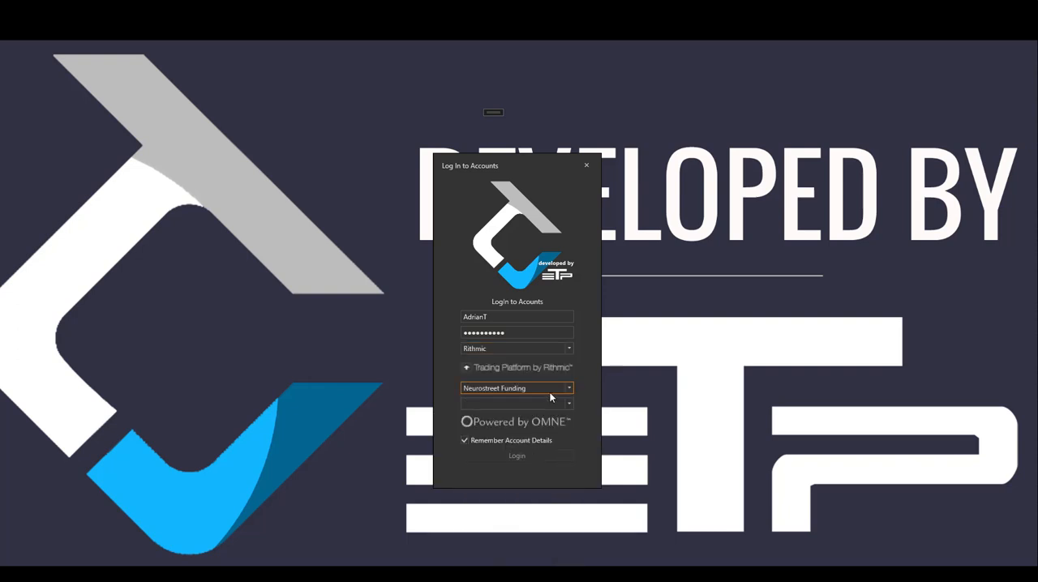
pyautogui.click(517, 403)
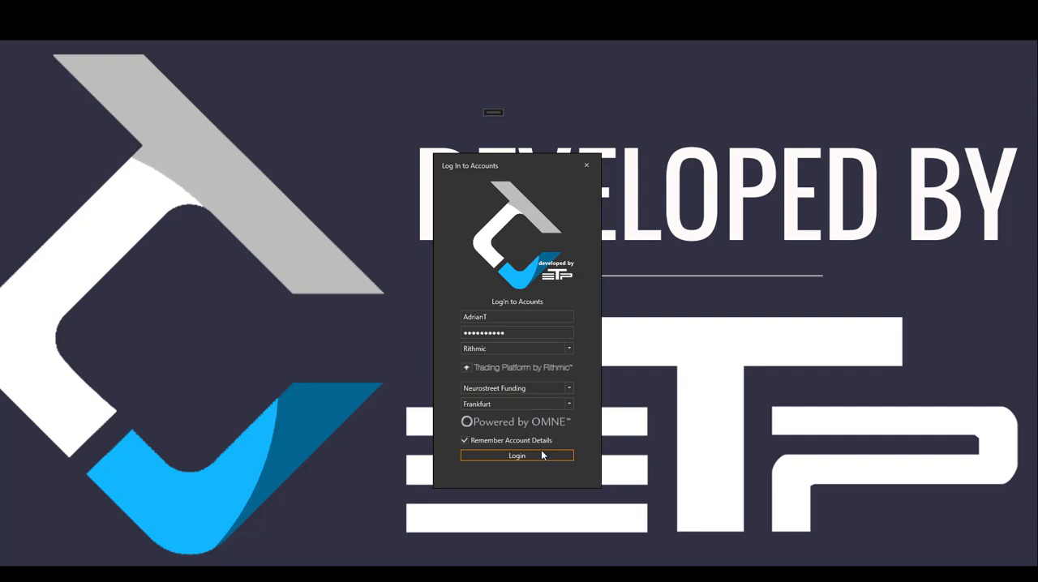
pyautogui.click(516, 454)
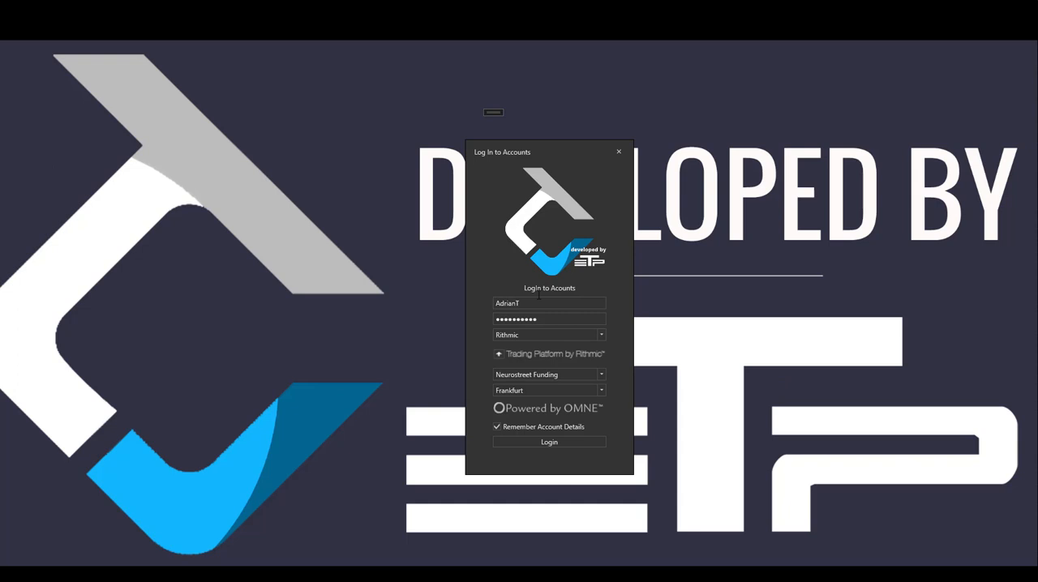
pyautogui.moveTo(646, 358)
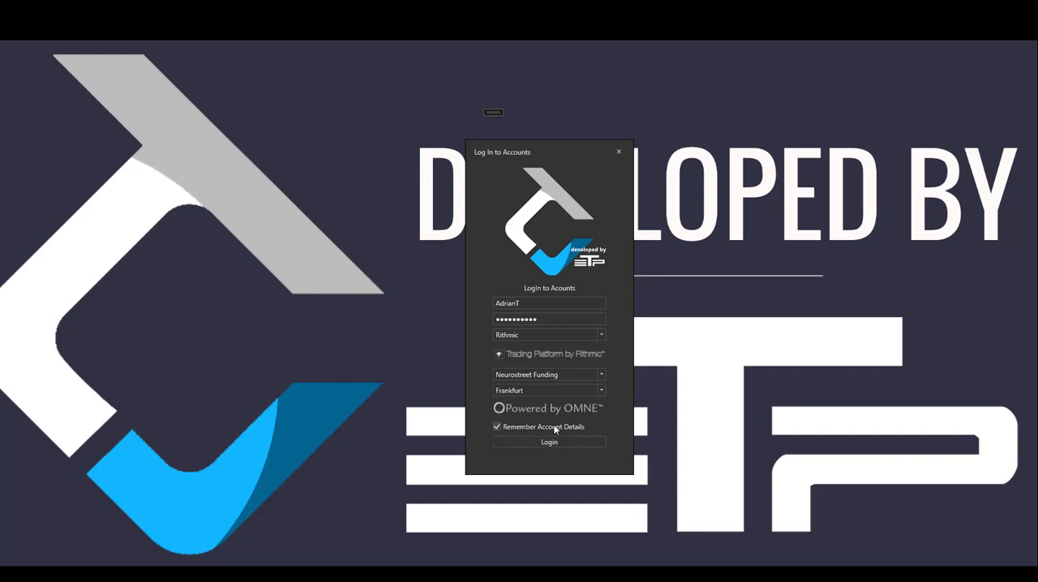
# Step: Uncheck Remember Account Details in the reopened login dialog
pyautogui.click(497, 427)
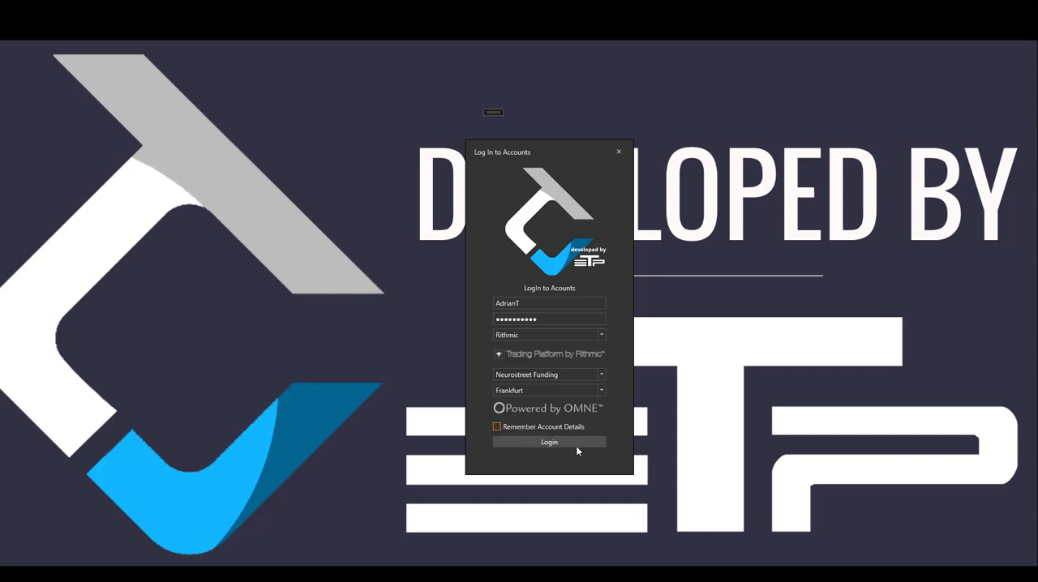